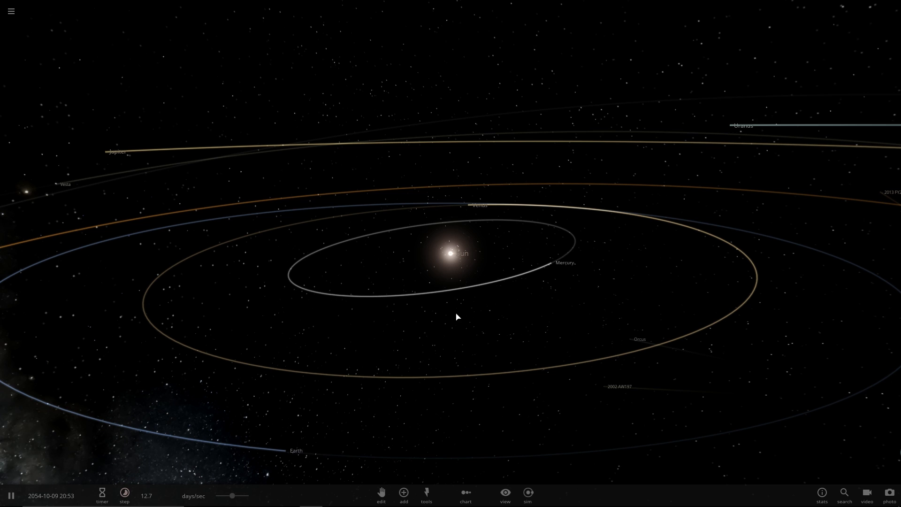
Start an empty simulation and place an Earth from the Add catalogue
click(11, 11)
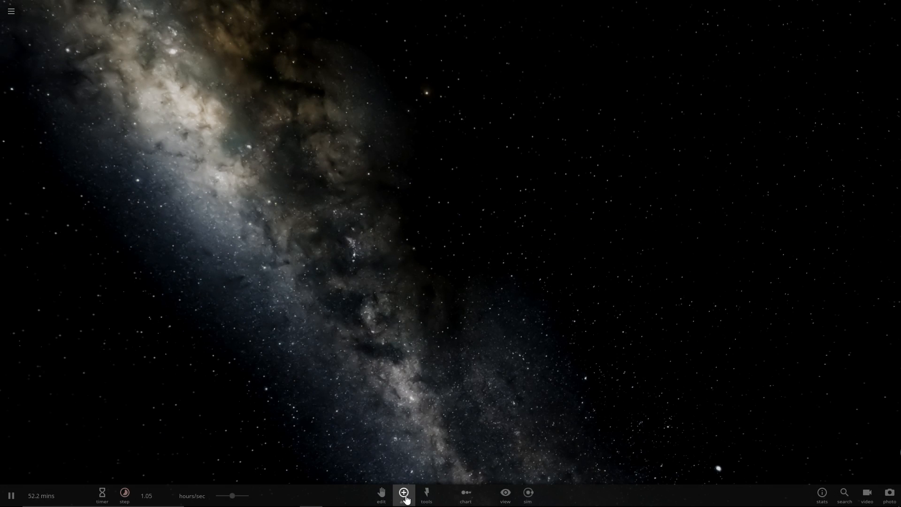
click(403, 495)
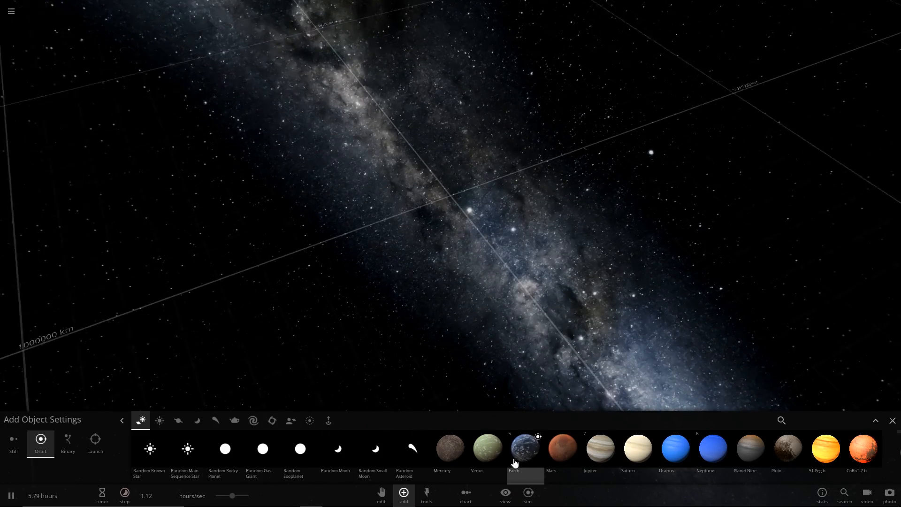
click(525, 448)
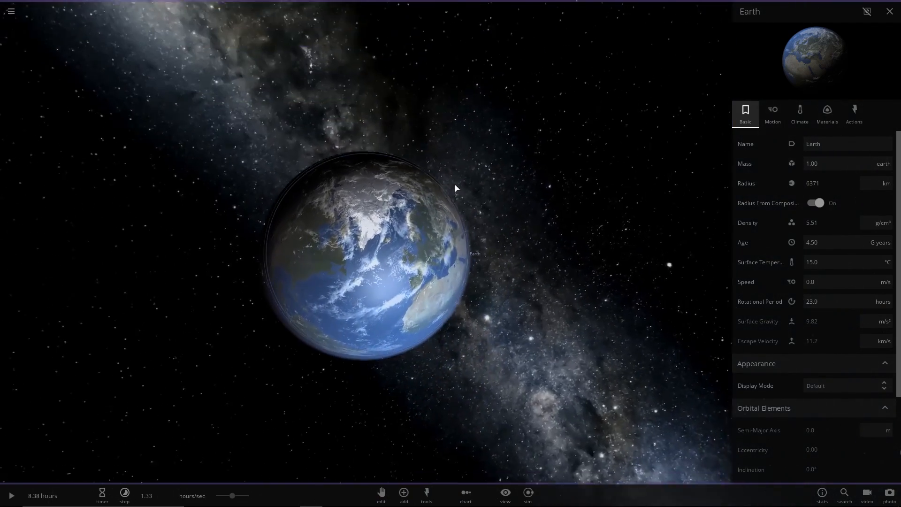
Add water, set surface temperature to -100 °C, then select the Earth with Edit
click(827, 113)
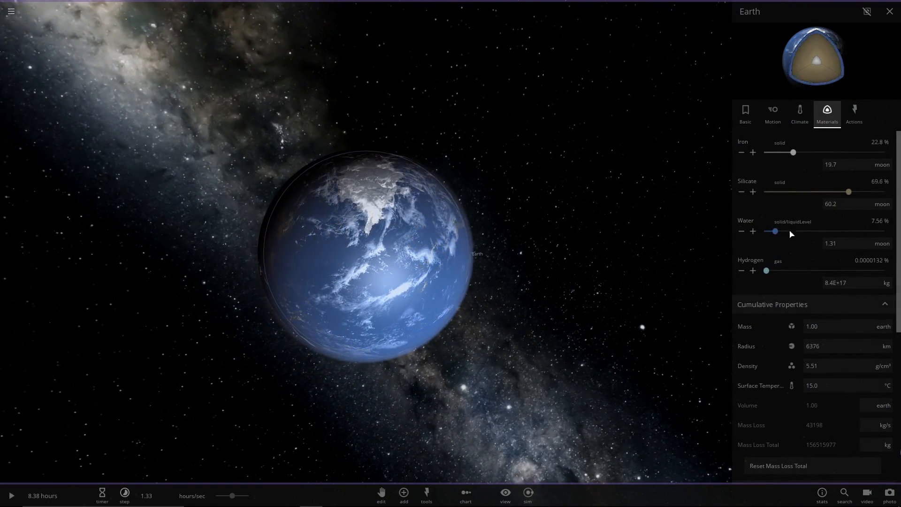
click(745, 113)
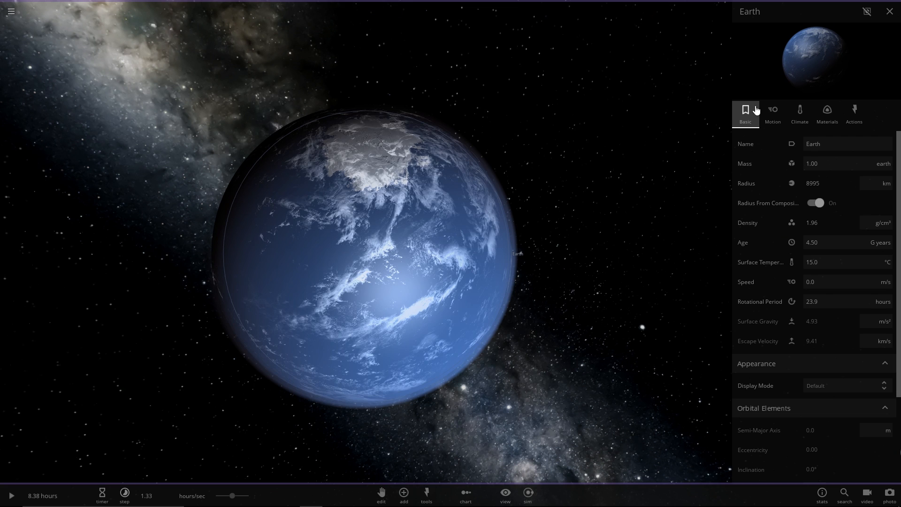
click(10, 496)
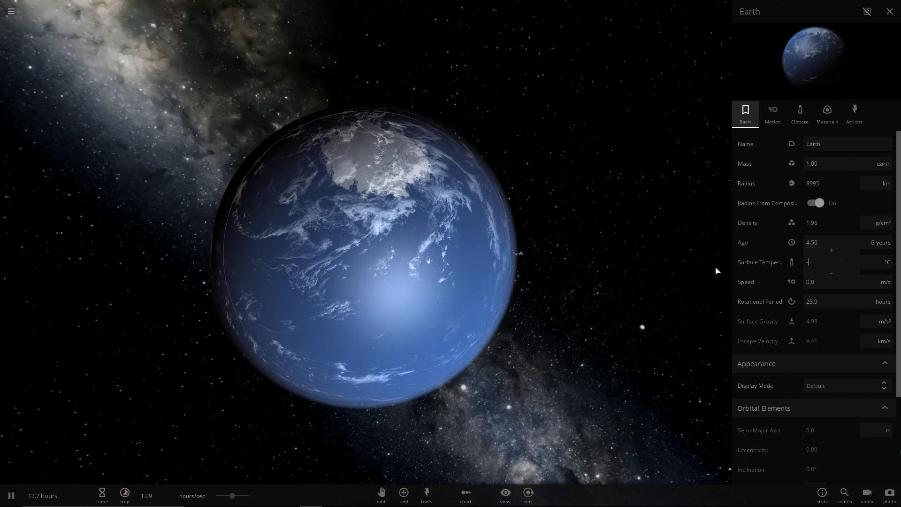
text(-100)
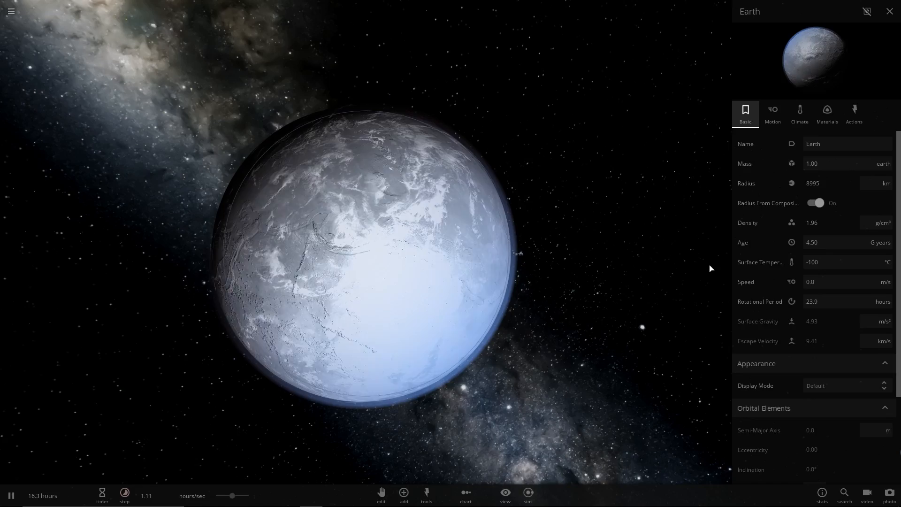
click(888, 11)
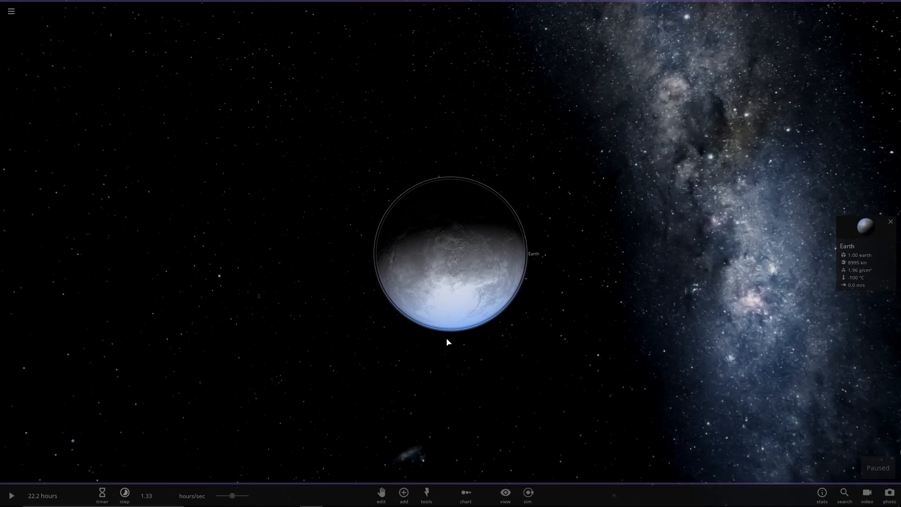
click(381, 493)
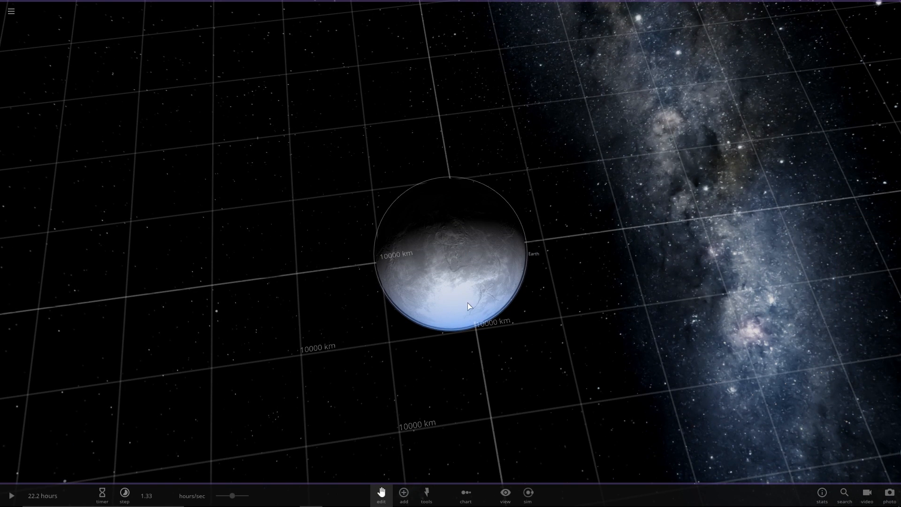
click(450, 253)
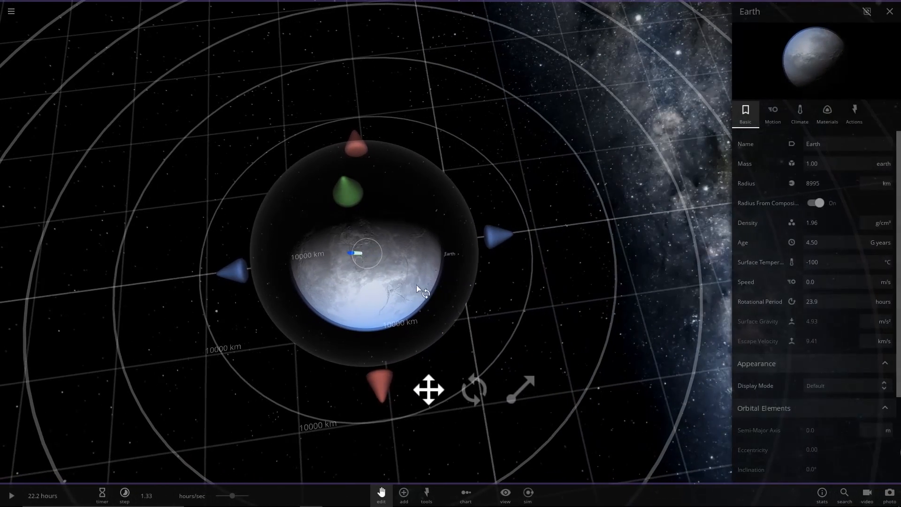
Use Save This Object under Actions to store the planet as 'Snowball'
click(853, 113)
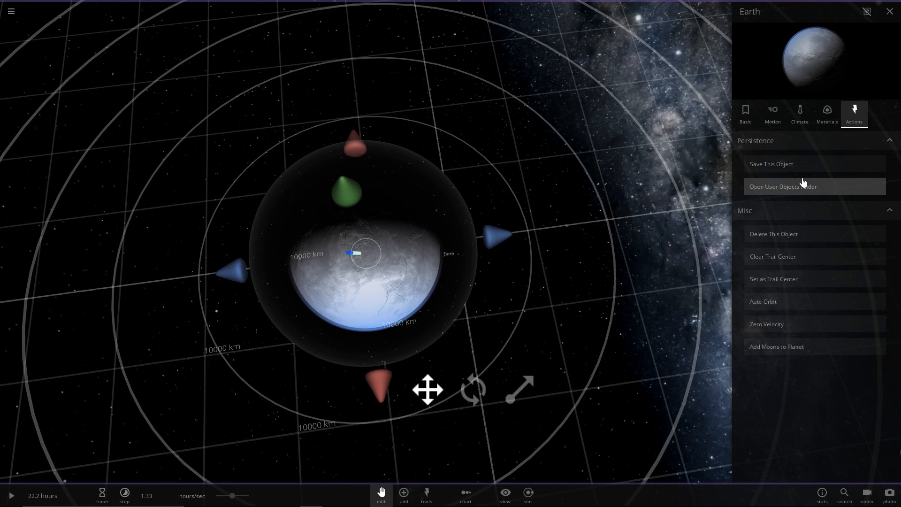
click(771, 164)
text(Snowball)
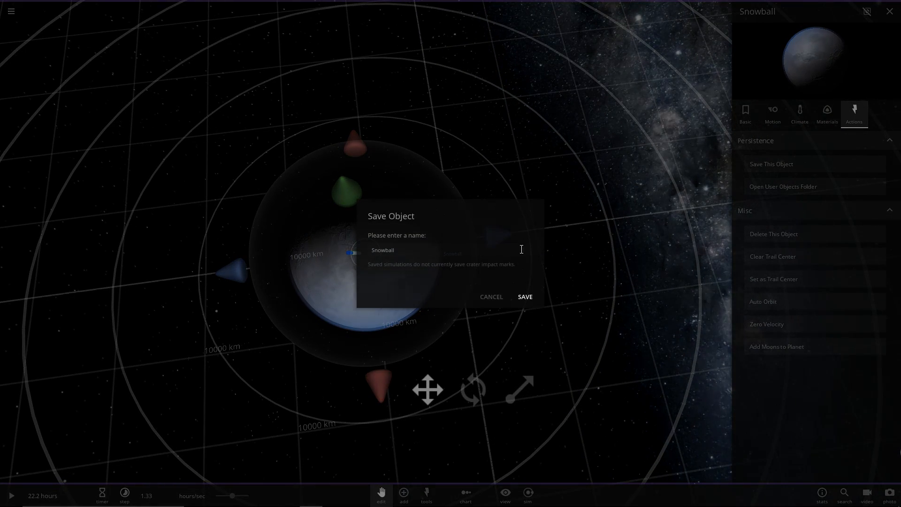
click(524, 296)
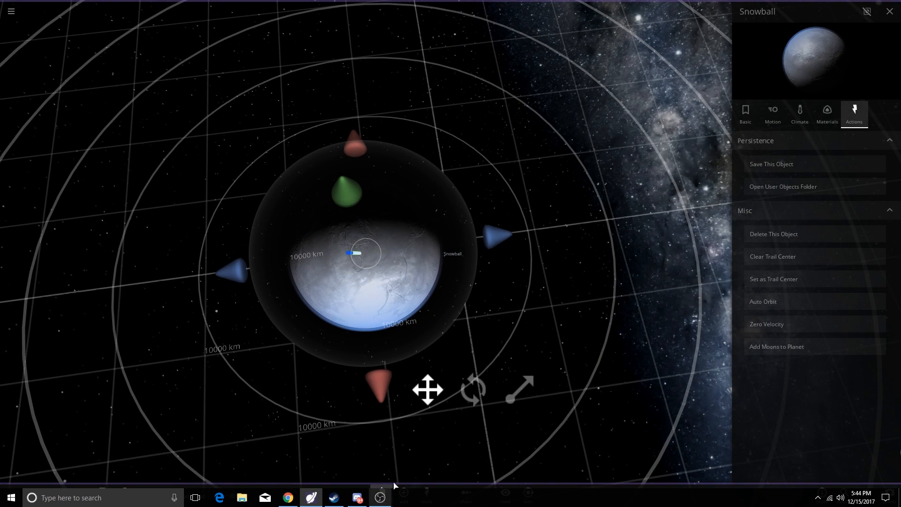
Show the user objects category in Add and scroll until Snowball is visible
click(403, 495)
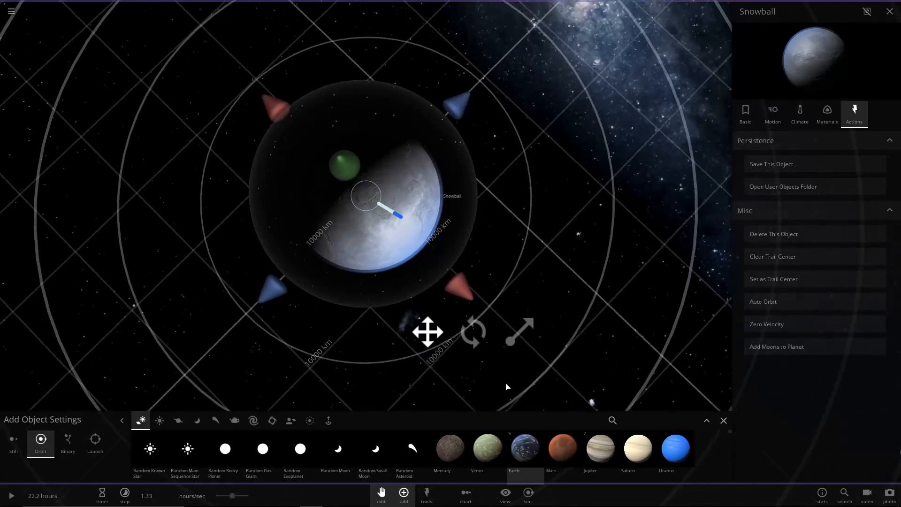
click(289, 421)
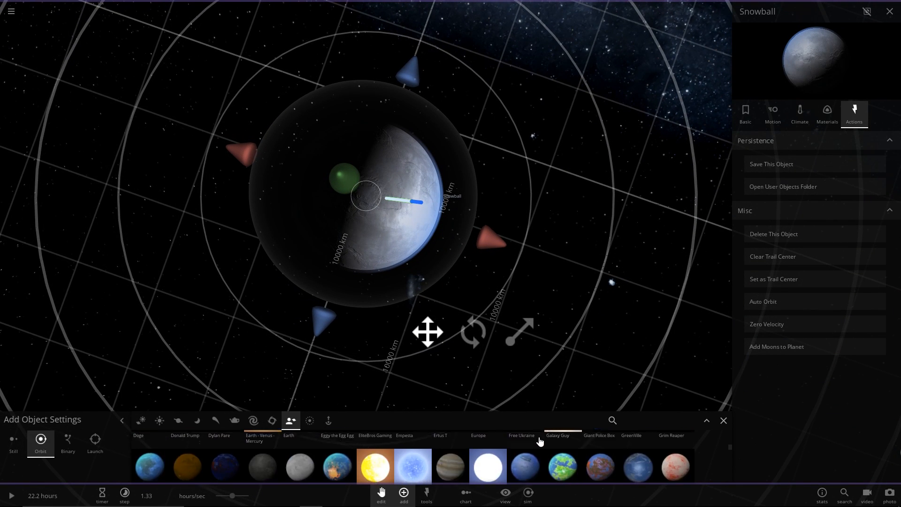
scroll(right, 3)
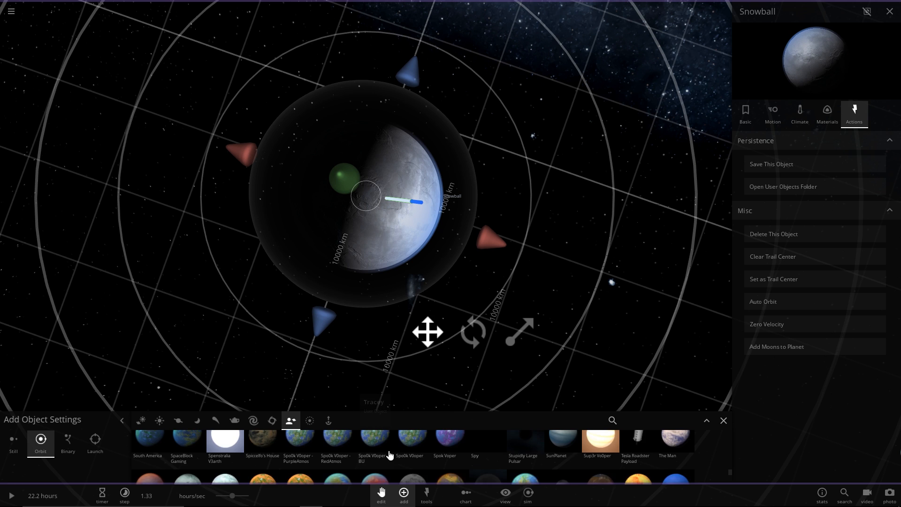
scroll(down, 3)
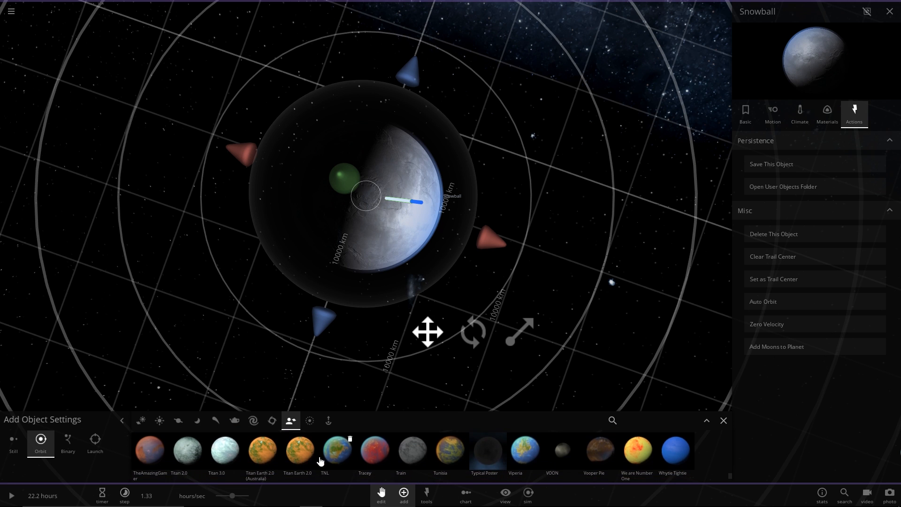
scroll(right, 3)
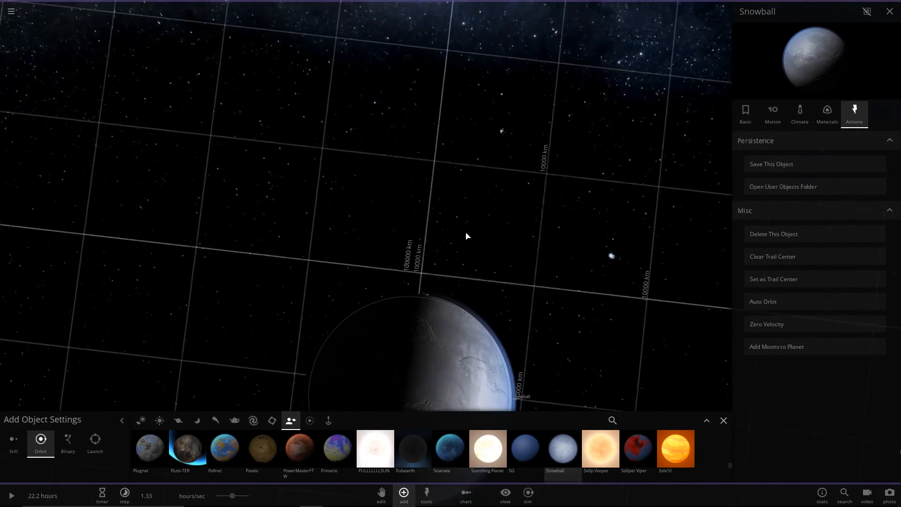
In Still mode, pick Snowball and place copies stacked above the first snowball
click(12, 441)
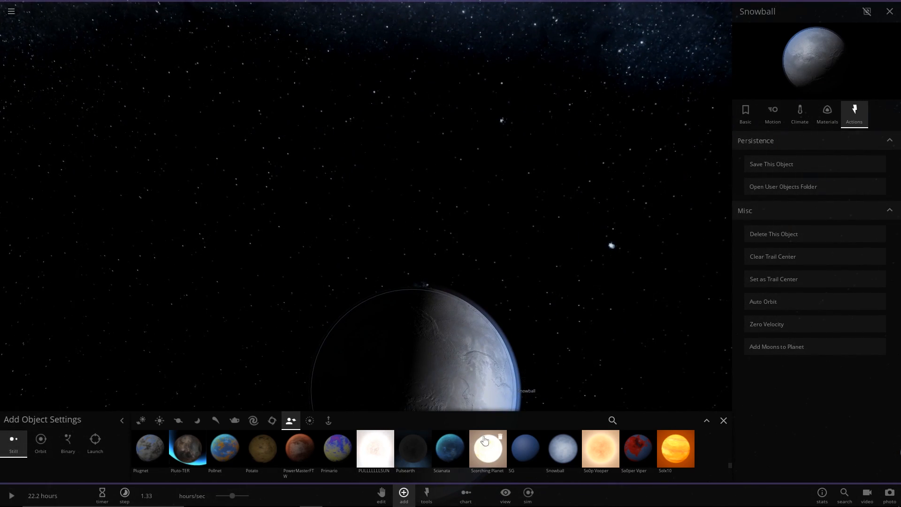
click(561, 450)
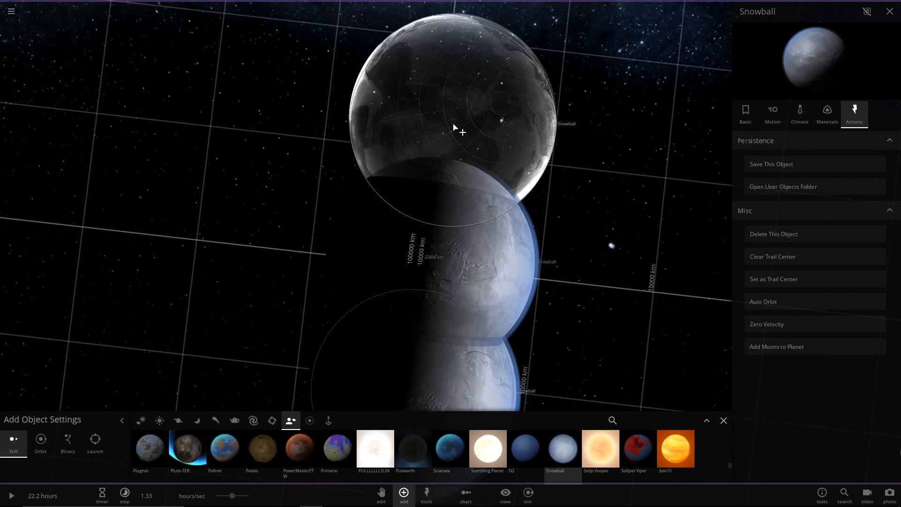
drag(454, 127, 643, 156)
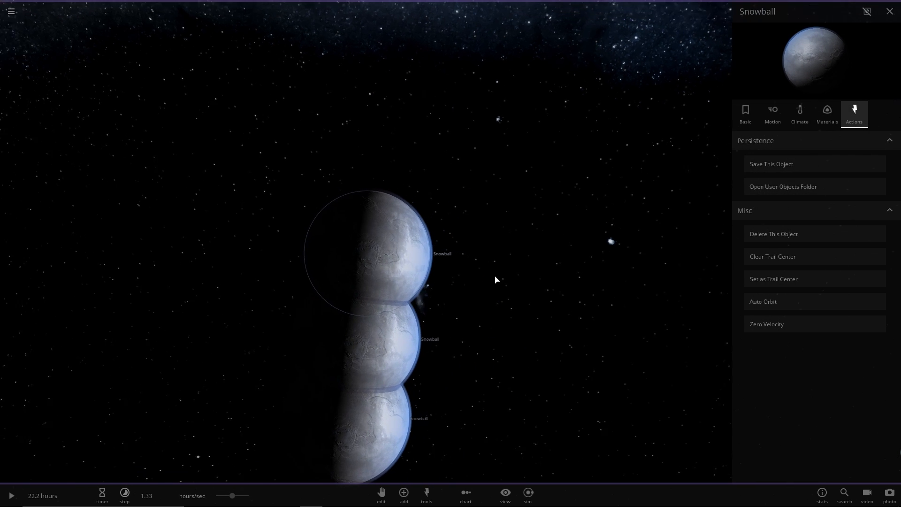
Drag down the Mass of the top and middle snowballs so they shrink
click(745, 113)
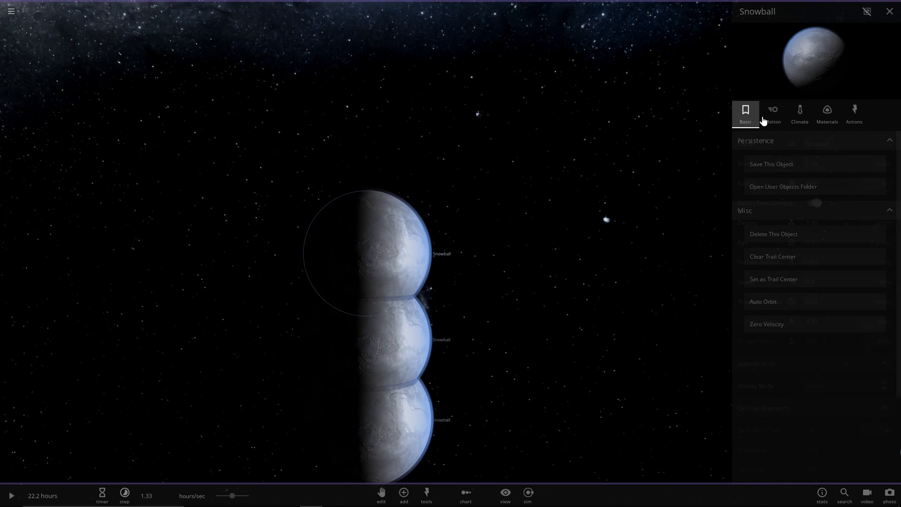
click(745, 113)
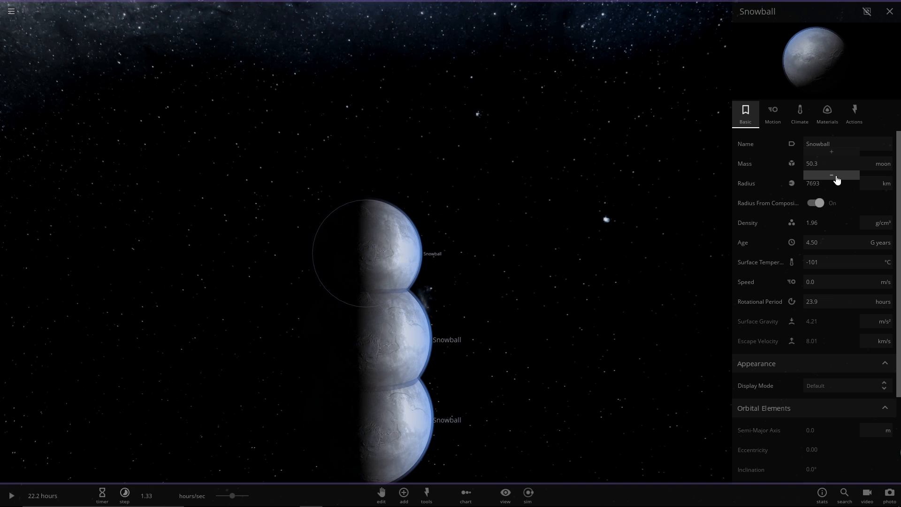
drag(844, 175, 830, 174)
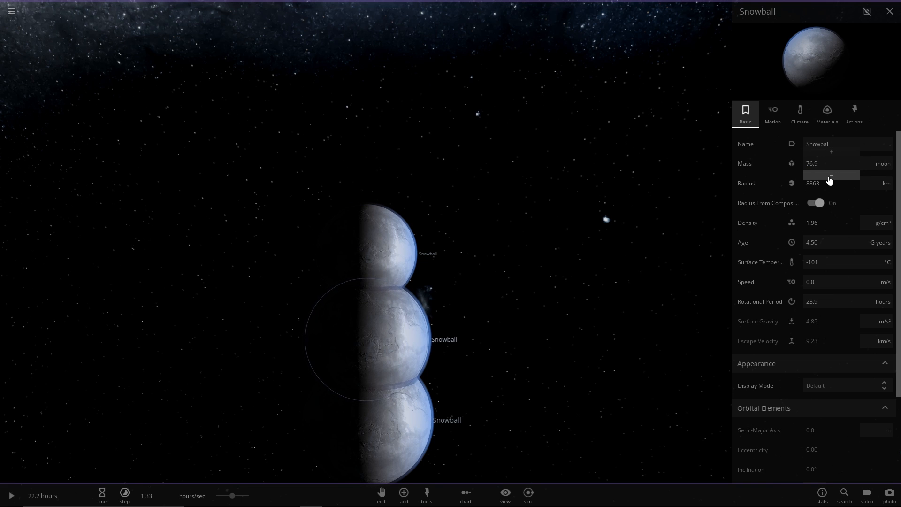
drag(833, 175, 829, 175)
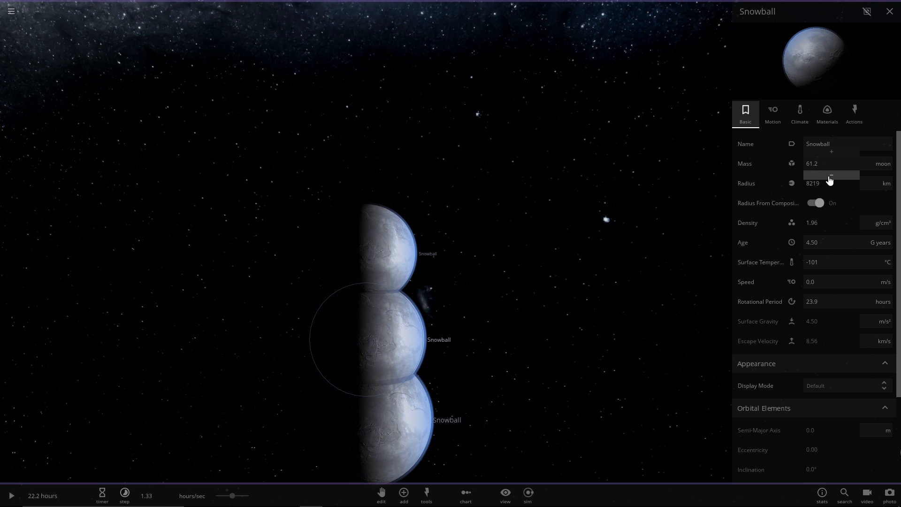
drag(845, 174, 827, 175)
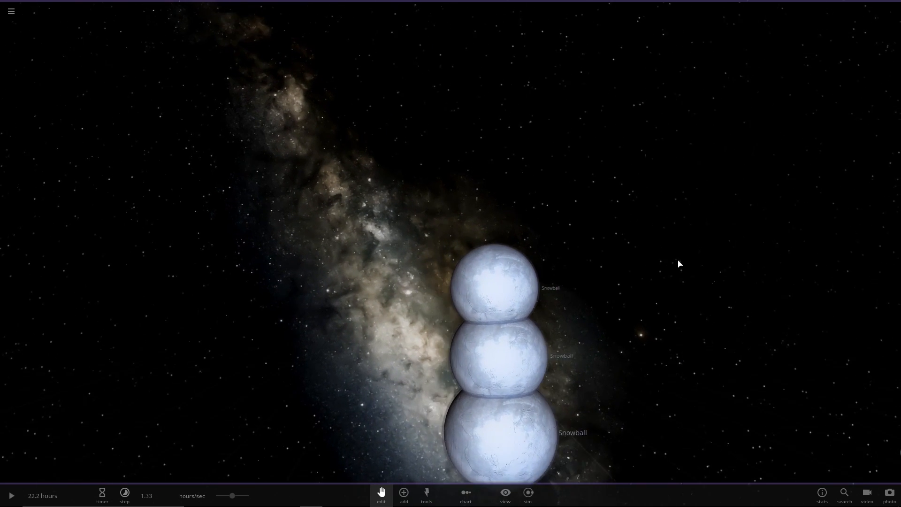
Open the Add object catalogue
click(404, 495)
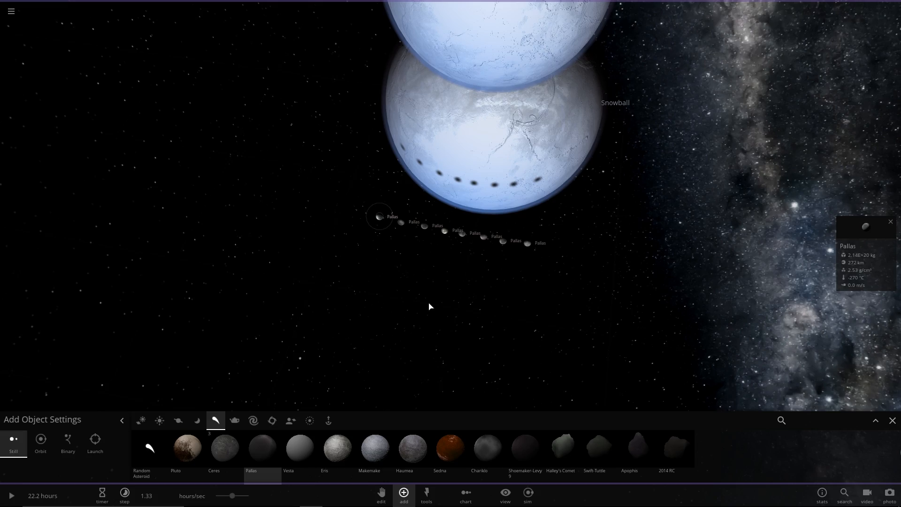
Bring the head snowball into view and place a Pallas asteroid as an eye
click(381, 494)
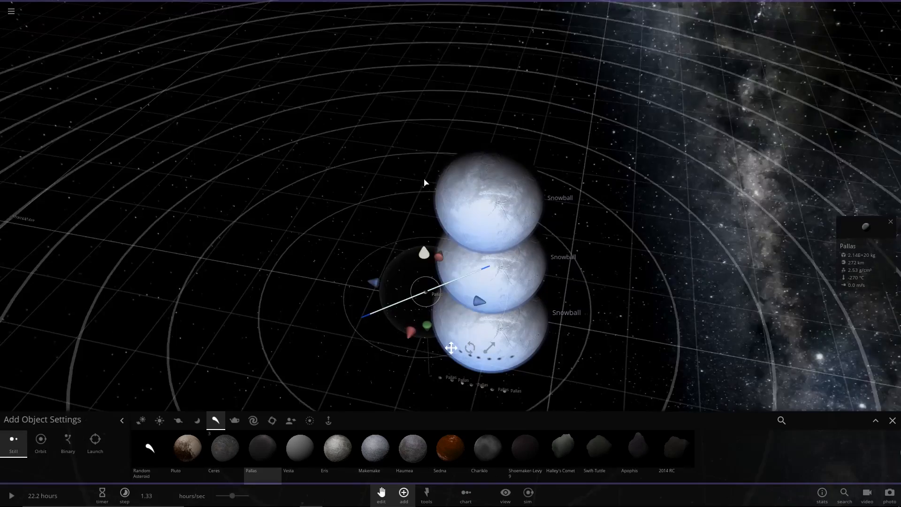
drag(451, 348, 455, 311)
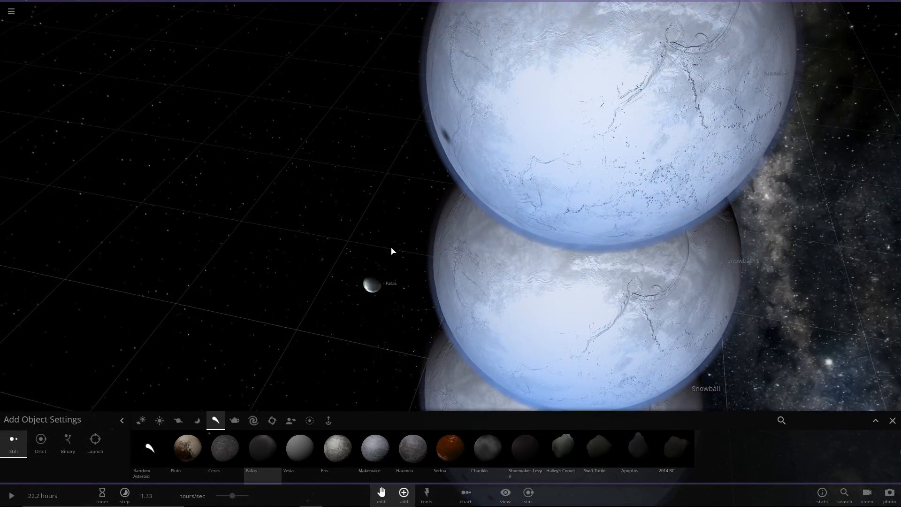
click(371, 284)
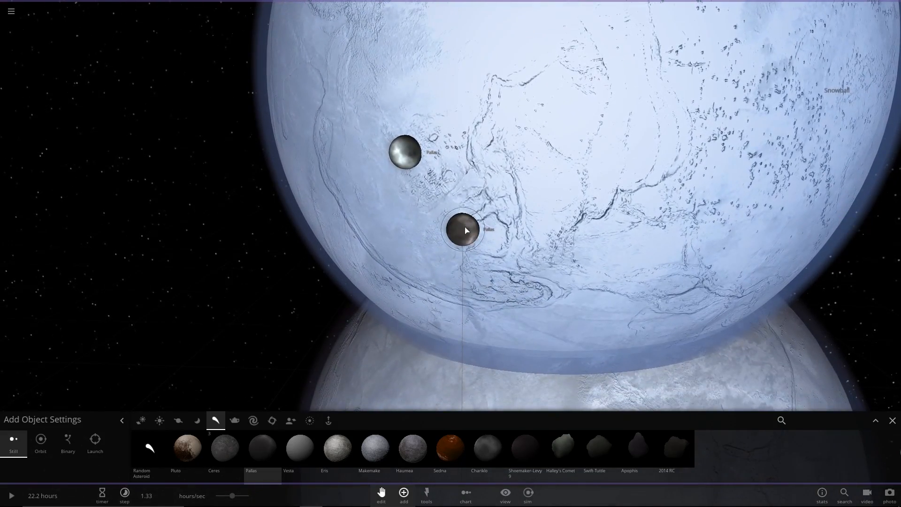
Place more Pallas asteroids on the head and move one into the smile curve
click(463, 231)
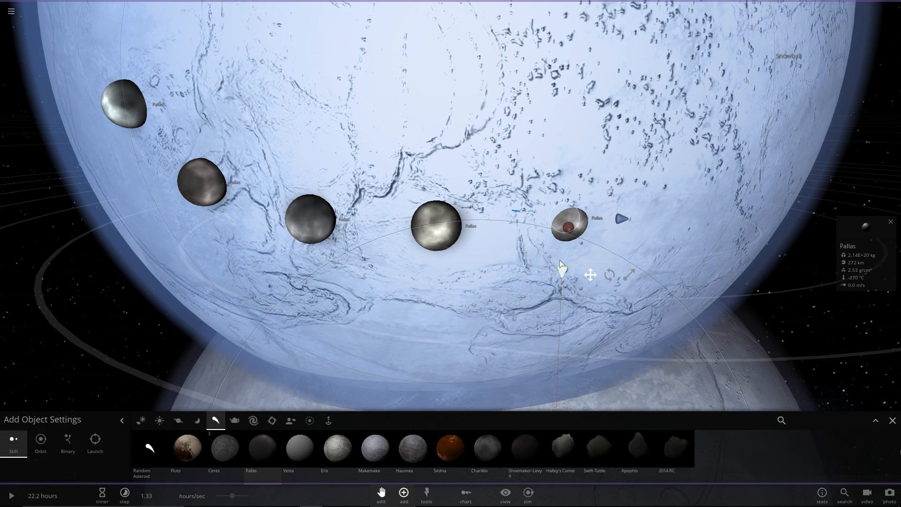
click(569, 227)
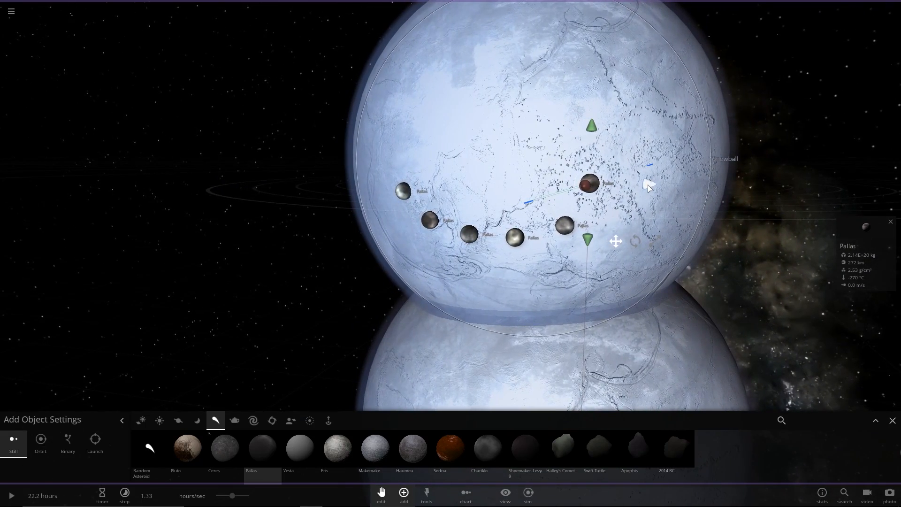
drag(616, 241, 624, 226)
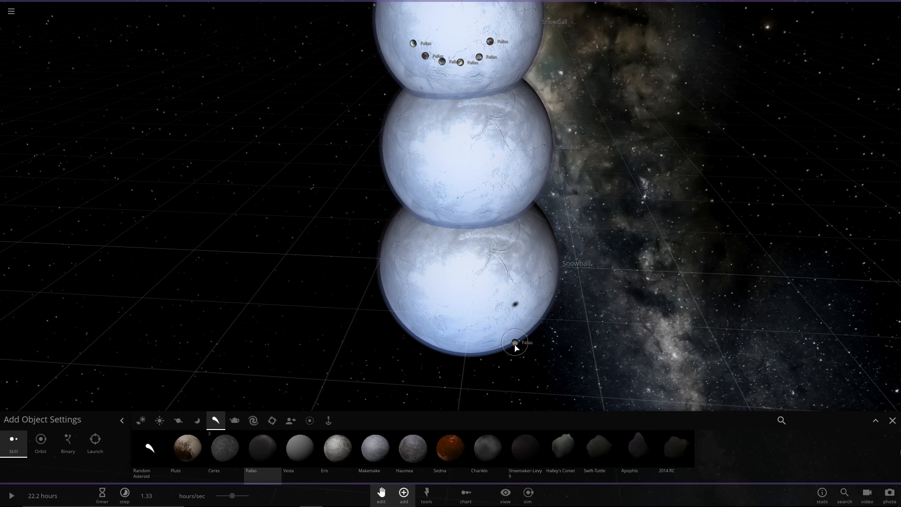
click(515, 345)
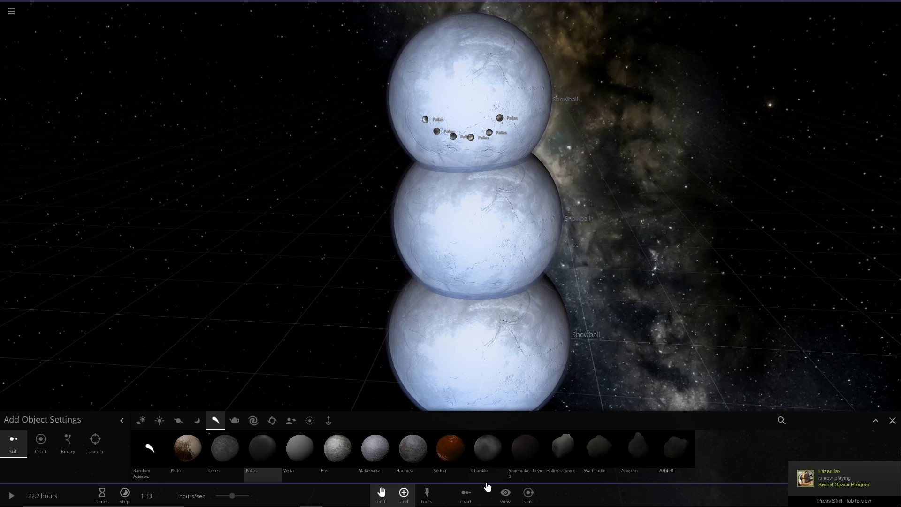
Select Ceres and drop two Ceres asteroids onto the top snowball's face
click(224, 447)
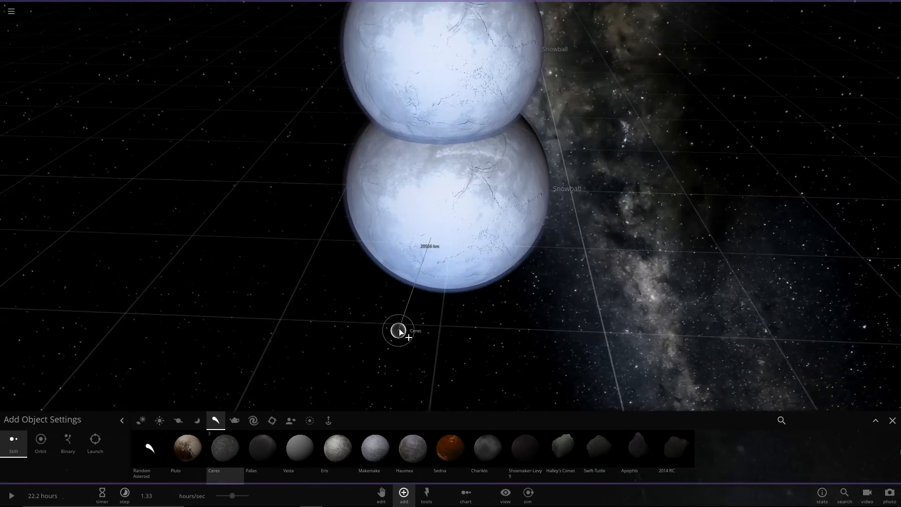
click(398, 331)
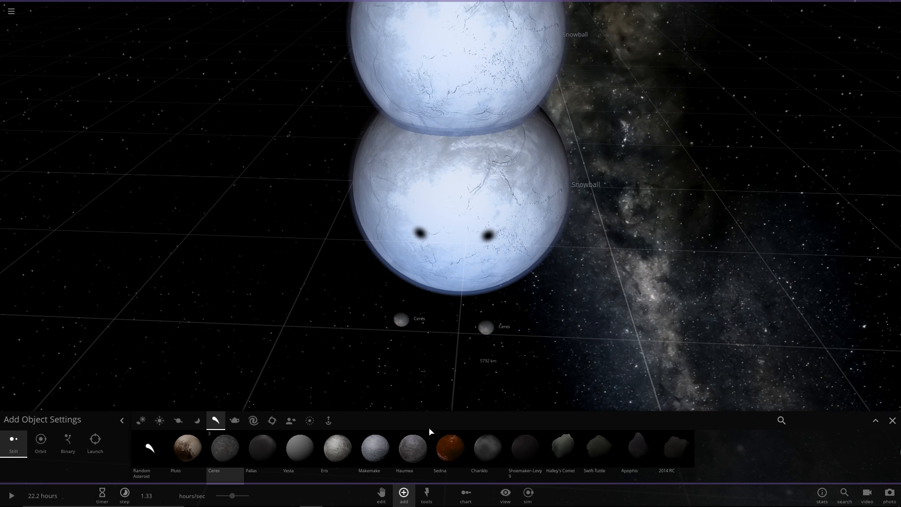
click(402, 319)
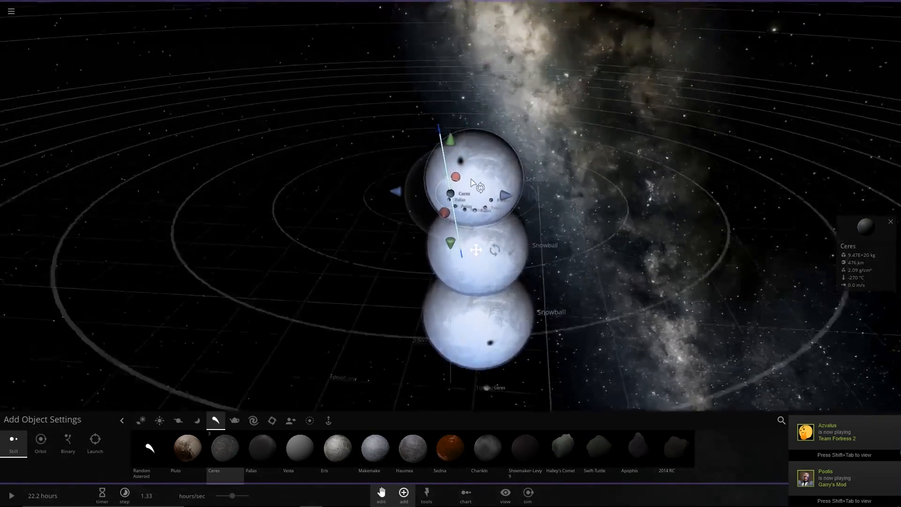
scroll(up, 3)
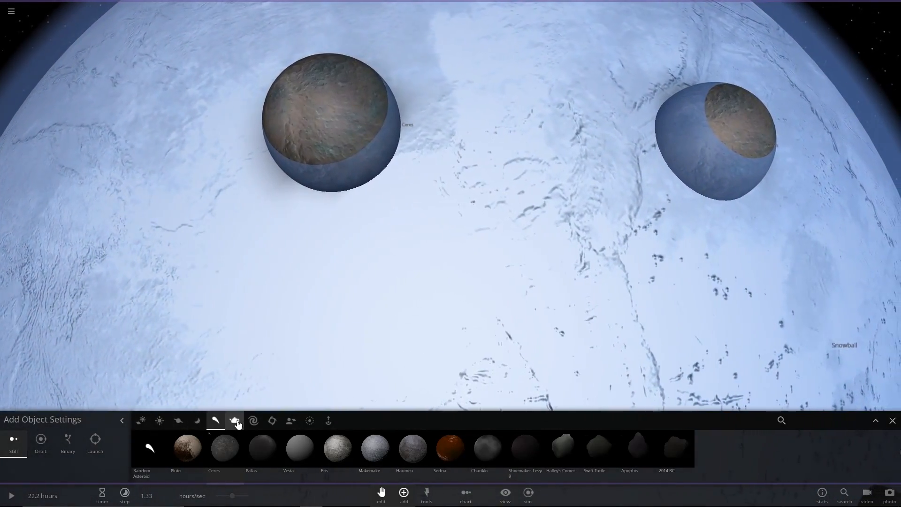
Pick Pumpkin from the objects and toys category, place it by the bottom snowball, and select it
click(290, 420)
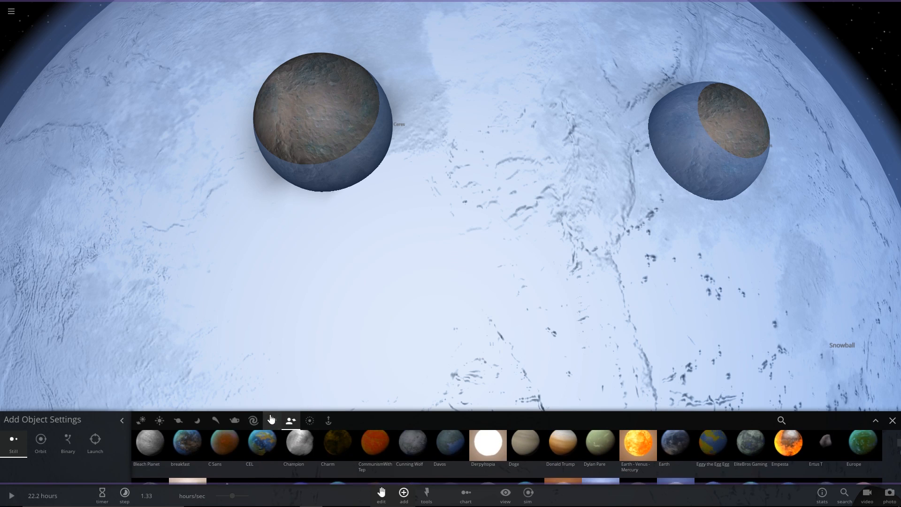
click(290, 420)
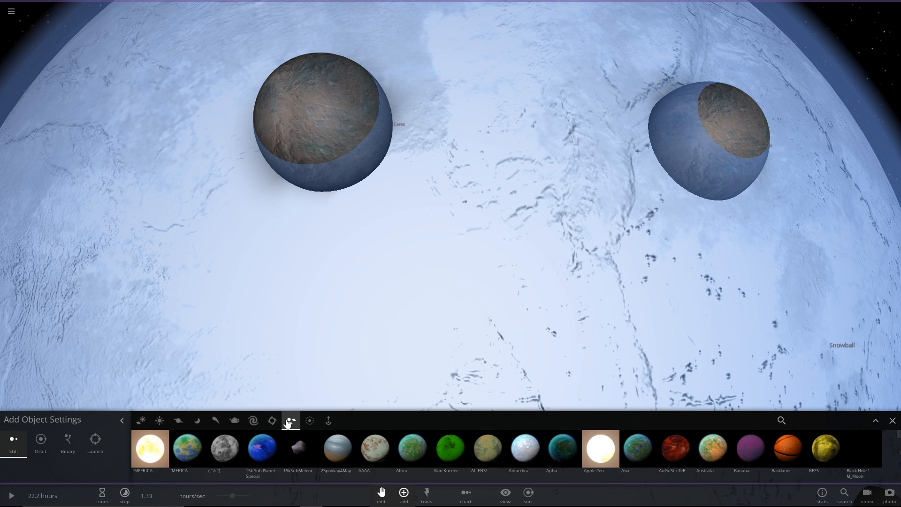
click(234, 420)
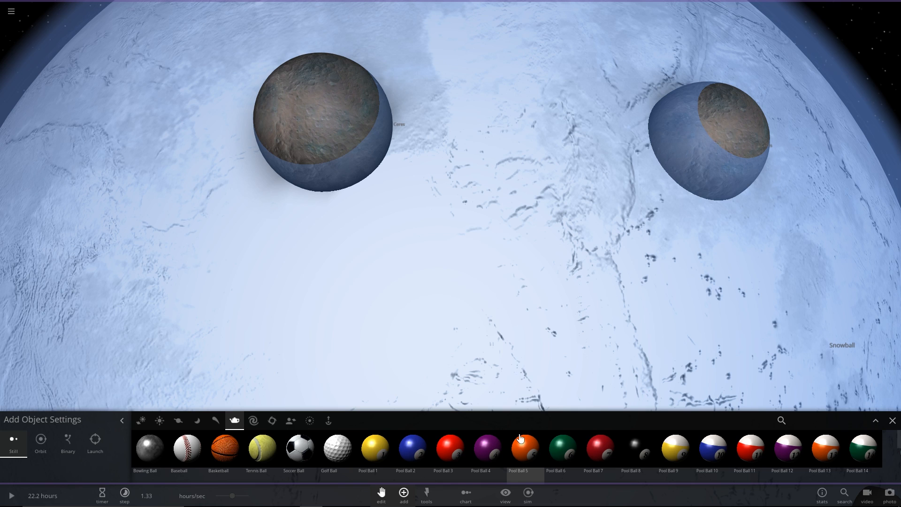
scroll(right, 3)
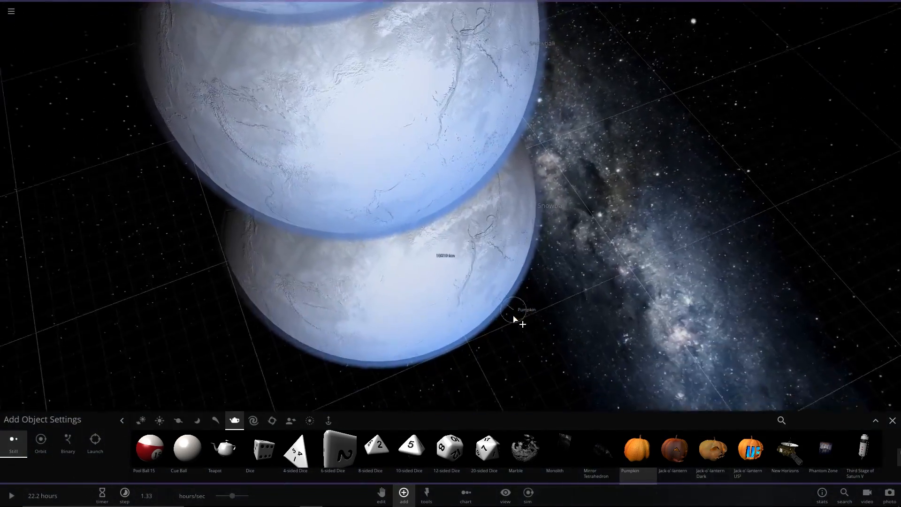
drag(514, 320, 457, 354)
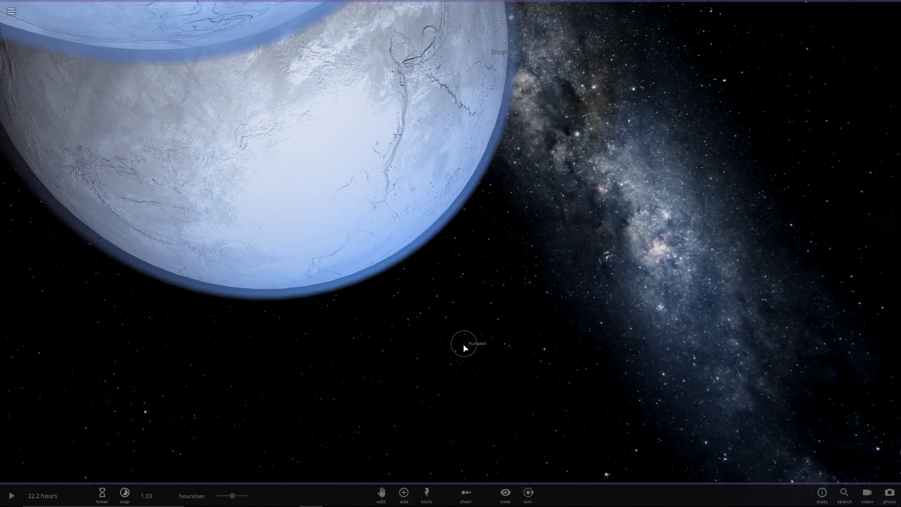
click(464, 343)
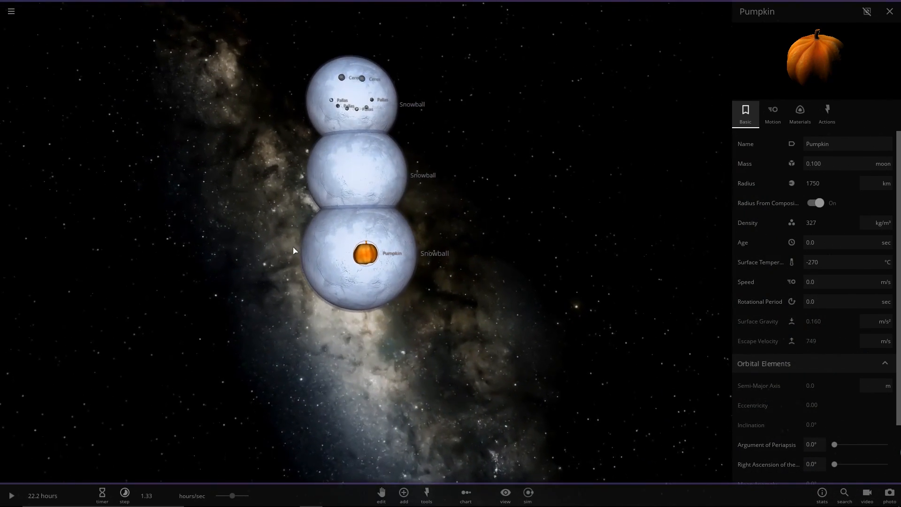
Reduce the pumpkin's mass to 0.189 in its properties
click(833, 163)
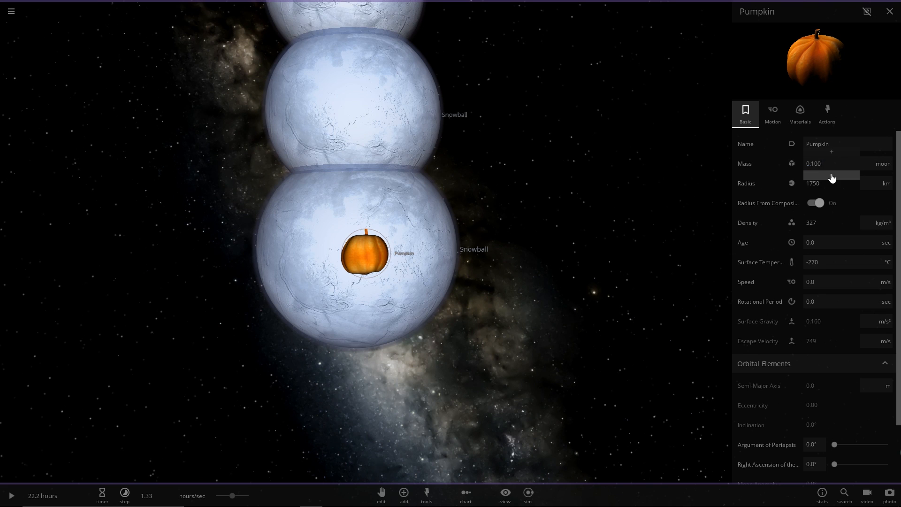
text(0.189)
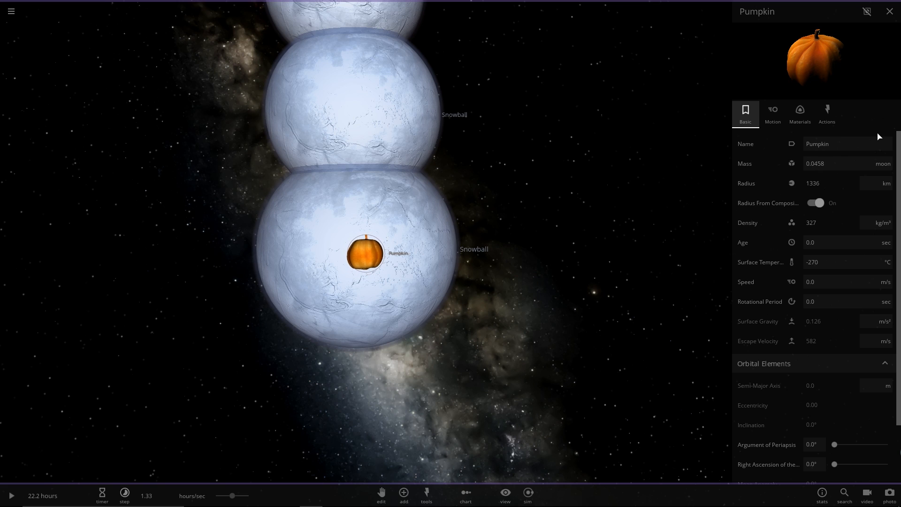
click(816, 163)
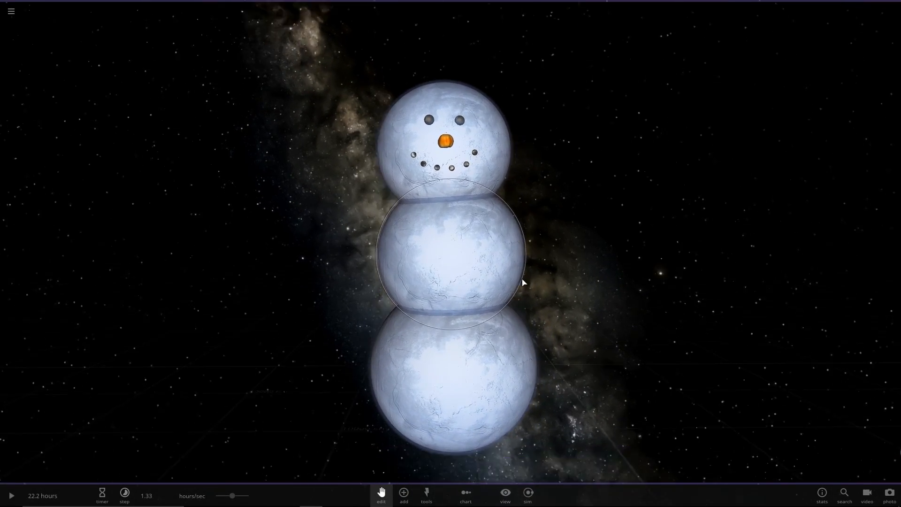
Place a Monolith beneath the snowman and set its mass in moons
click(403, 494)
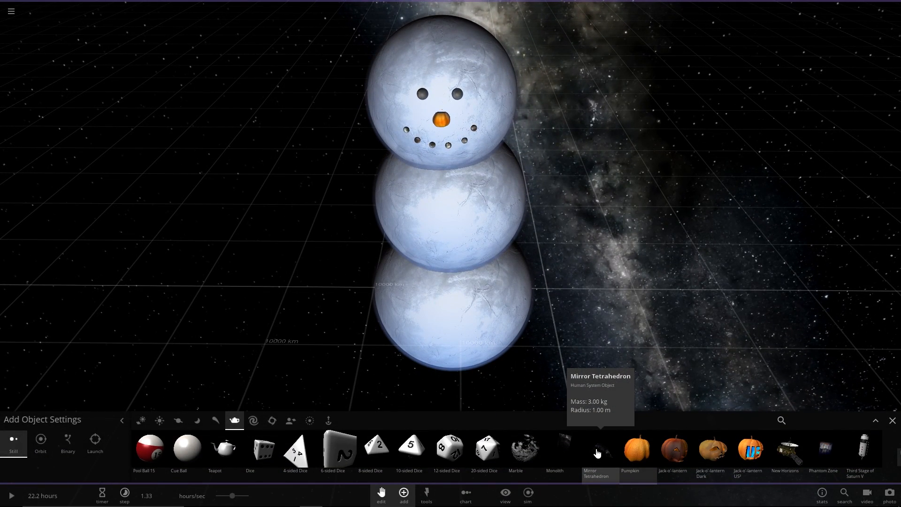
mouse_move(566, 449)
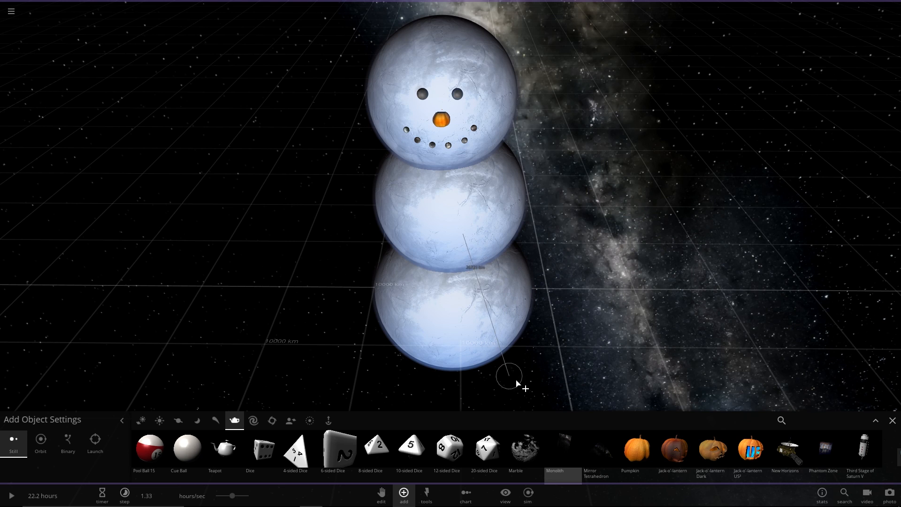
click(890, 420)
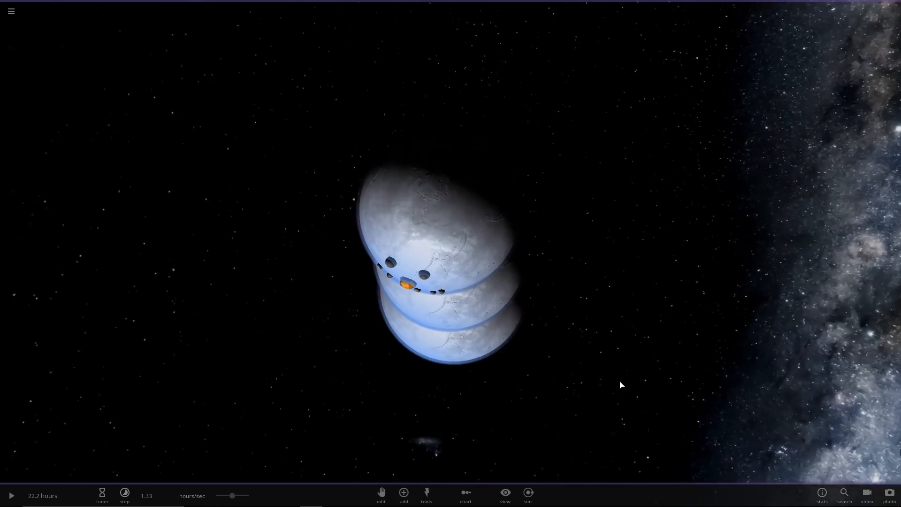
click(404, 494)
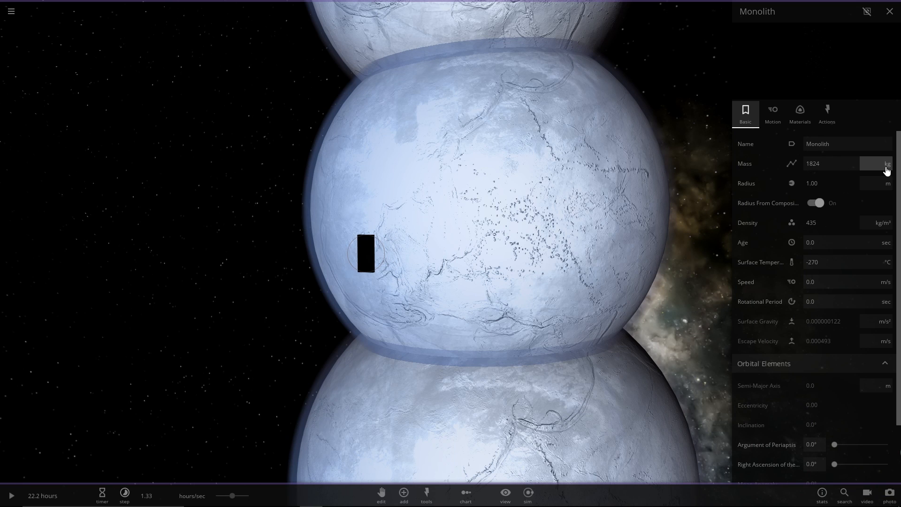
click(830, 163)
text(1)
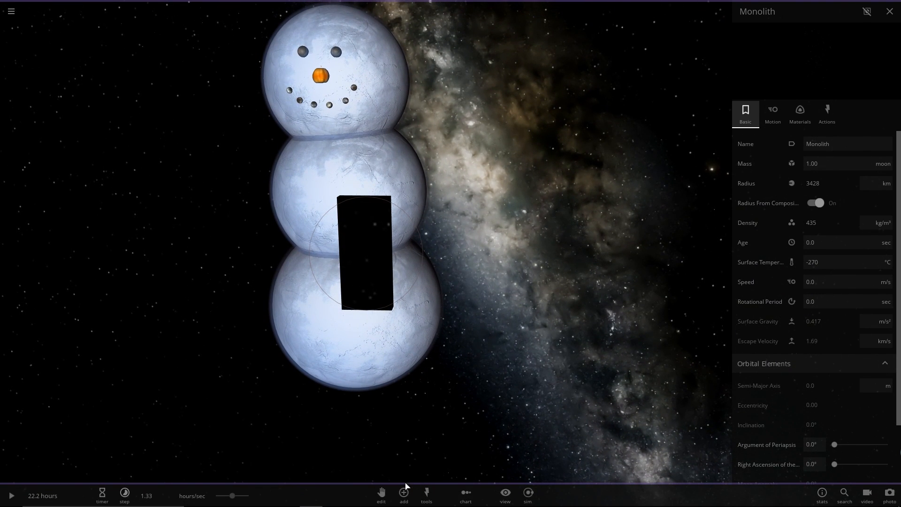
Select the monolith and reposition it against the middle snowball's side
click(380, 496)
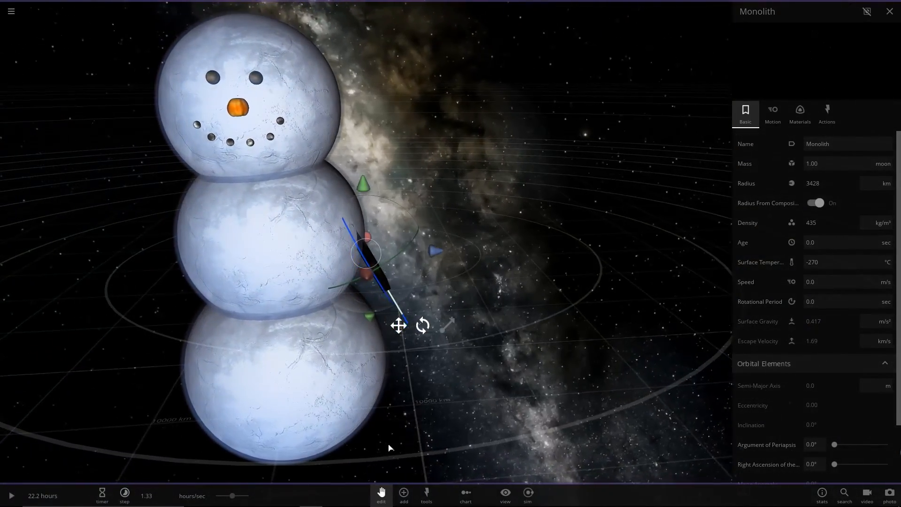
click(404, 493)
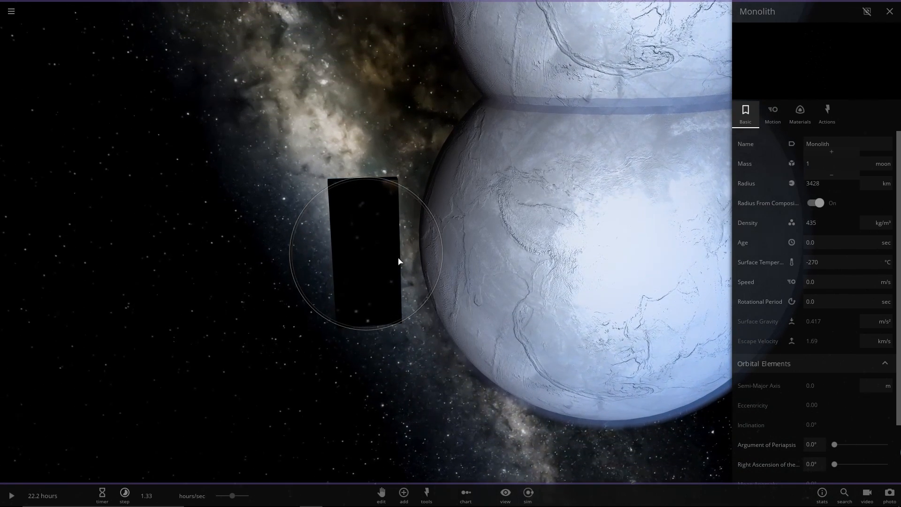
click(381, 494)
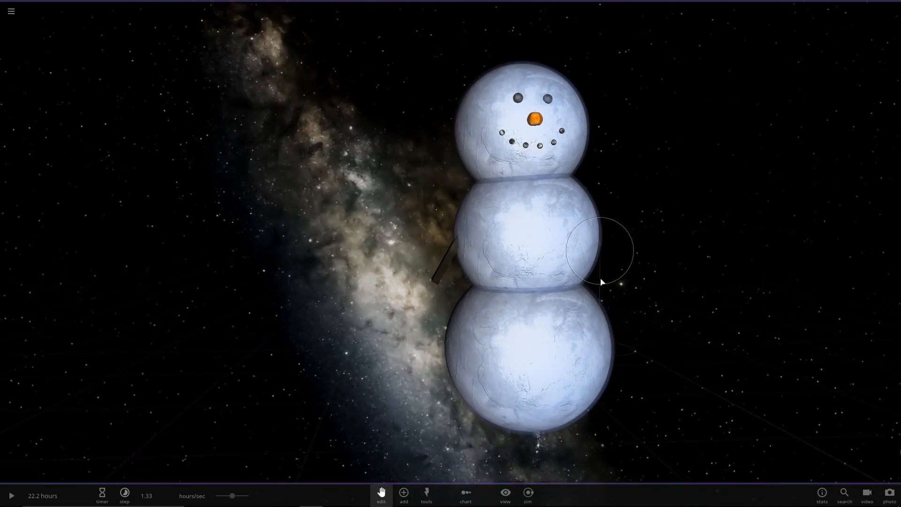
Orbit the view around to the snowman's front
drag(601, 281, 408, 317)
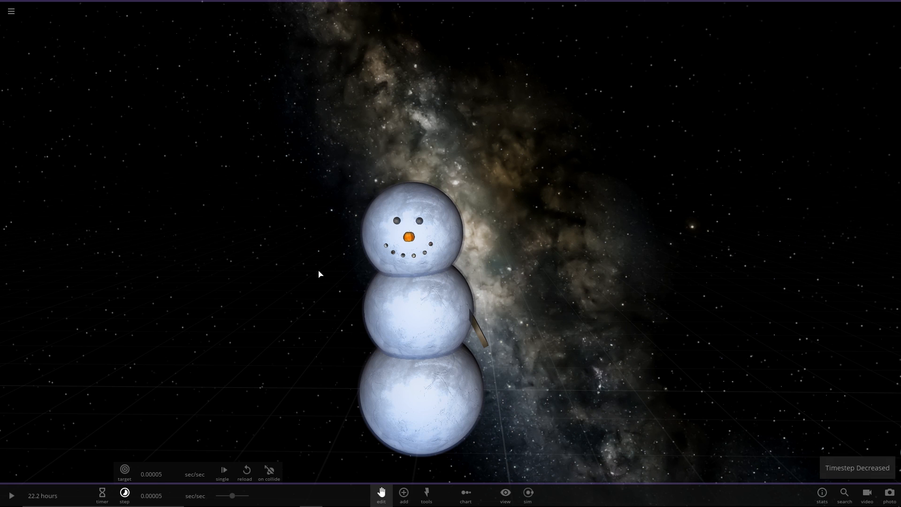
Start the simulation, speed it up twice, and bring up the time step settings
click(11, 496)
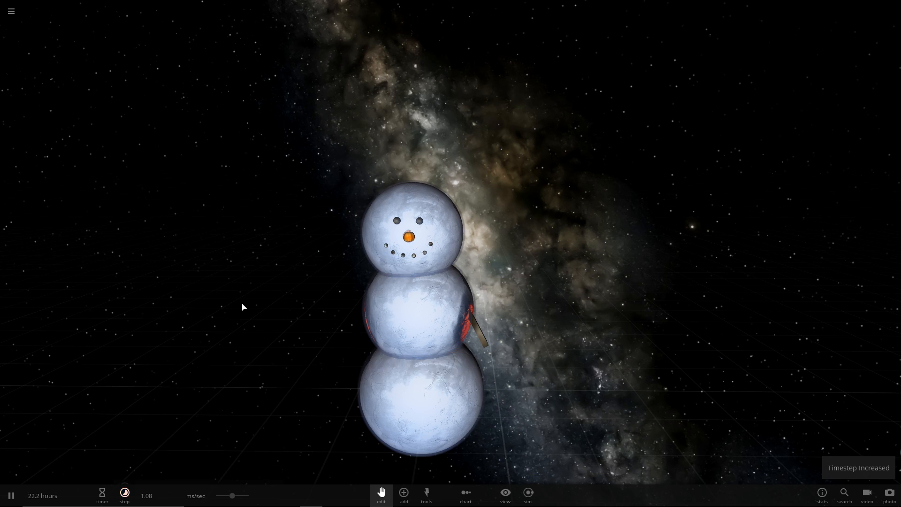
click(124, 496)
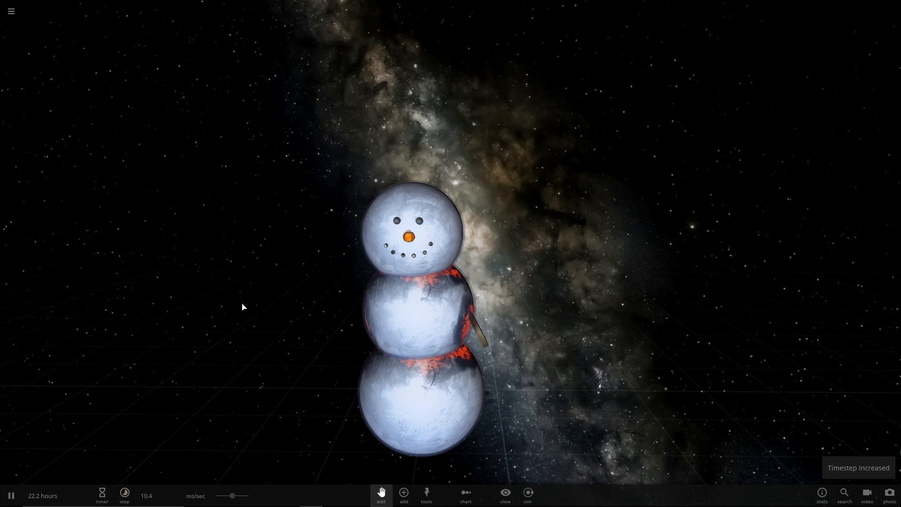
click(125, 495)
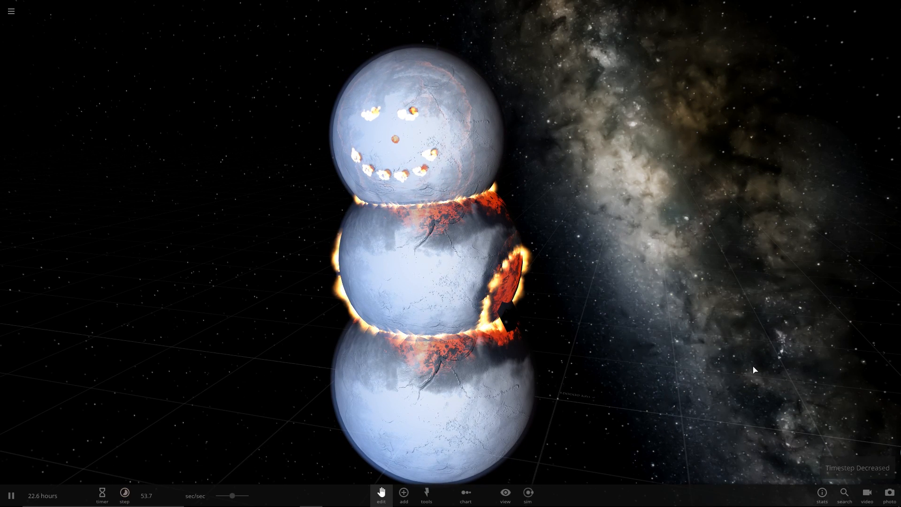
click(124, 494)
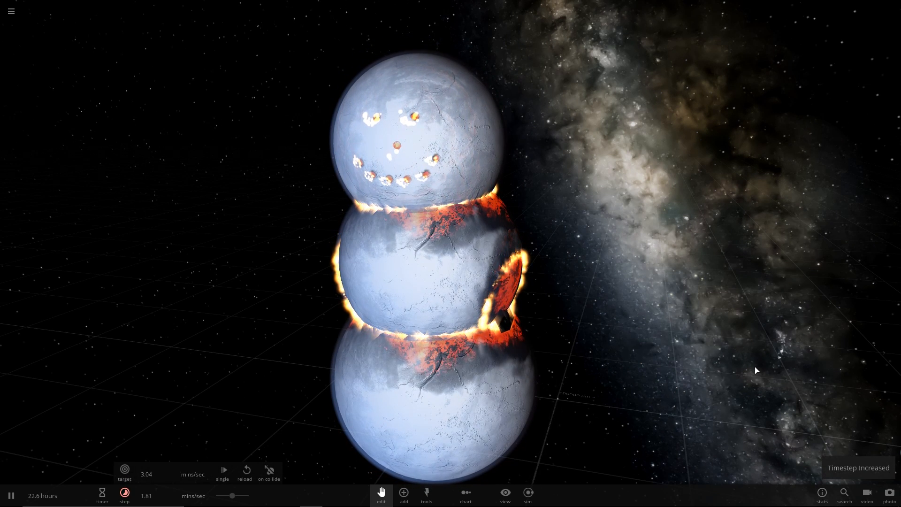